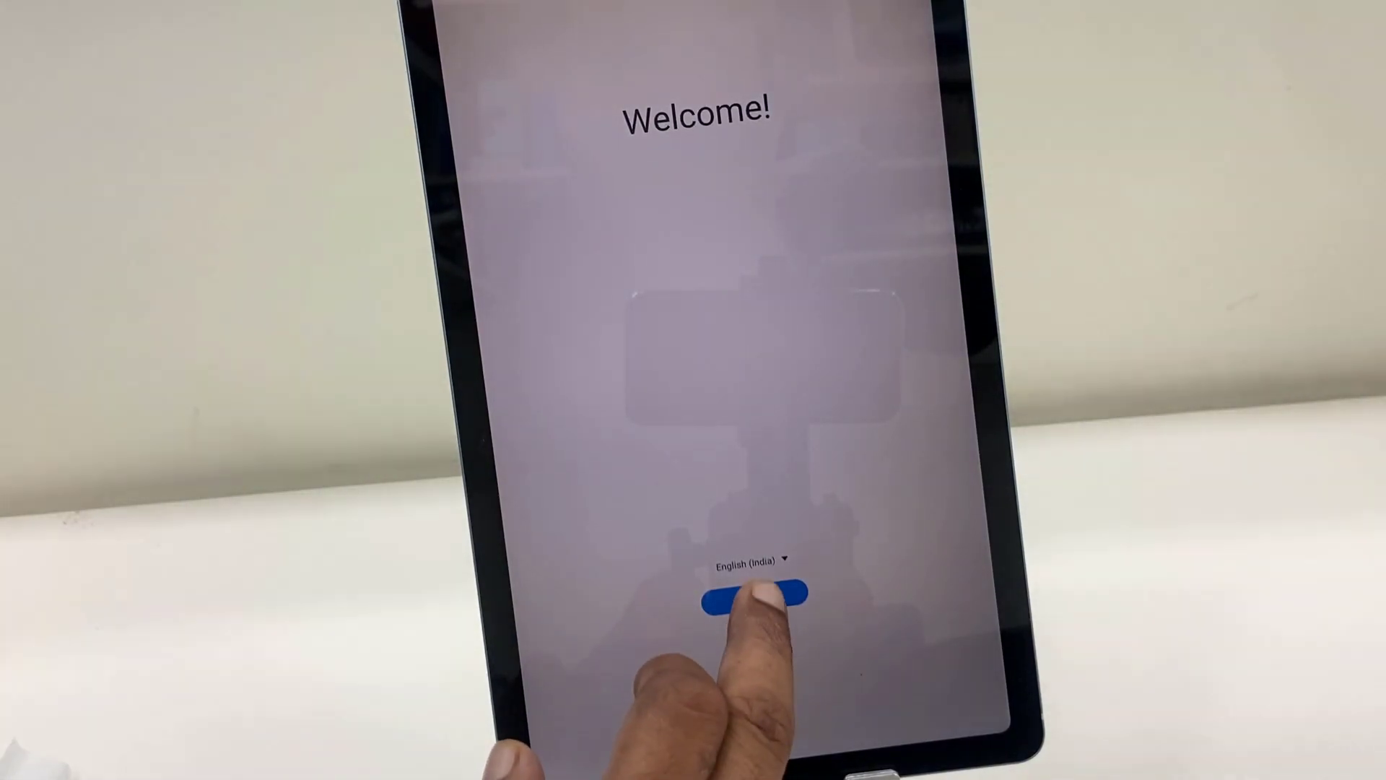
Start the tablet setup from the Welcome screen with English (India) as the language.
click(753, 595)
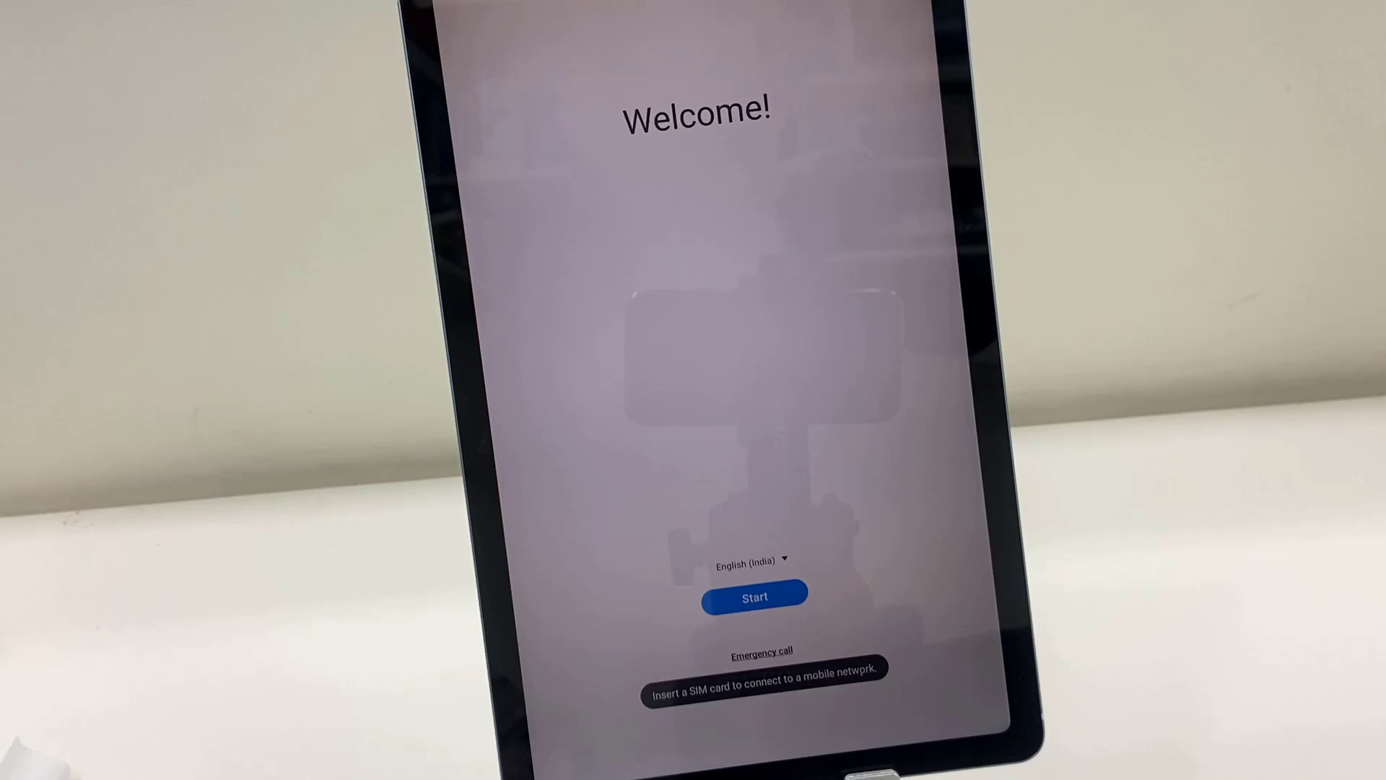
click(754, 595)
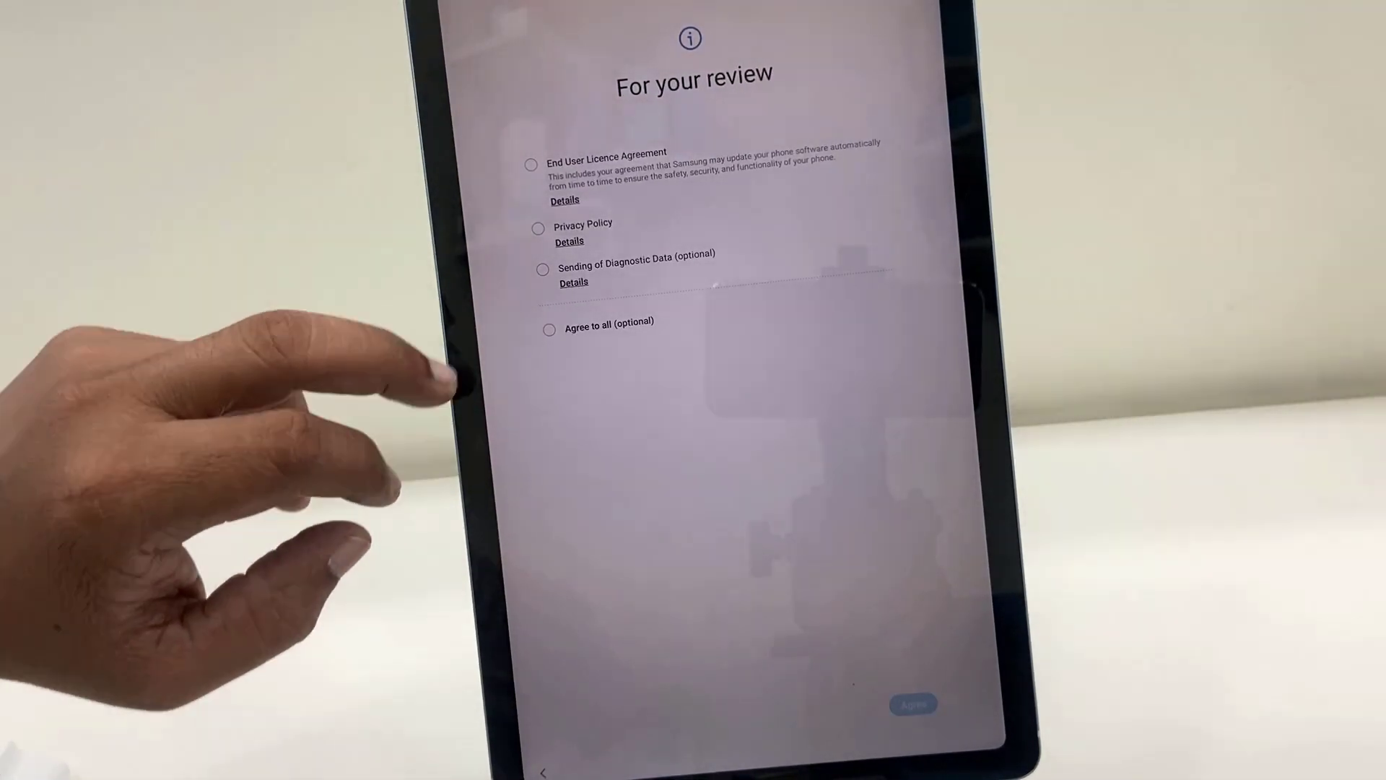
Agree to all the review terms so the Wi-Fi network list appears.
click(532, 166)
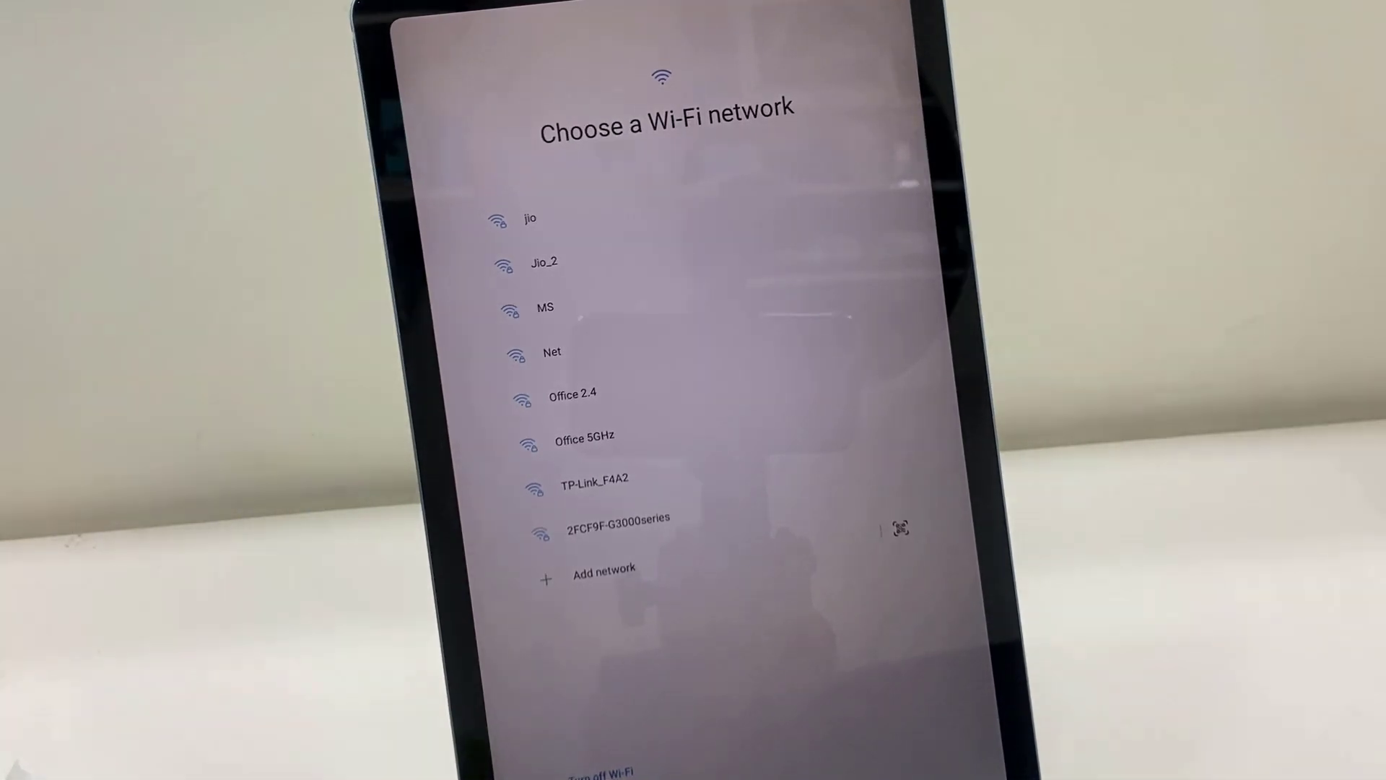
Join the Office 5GHz Wi-Fi network from the list.
scroll(down, 3)
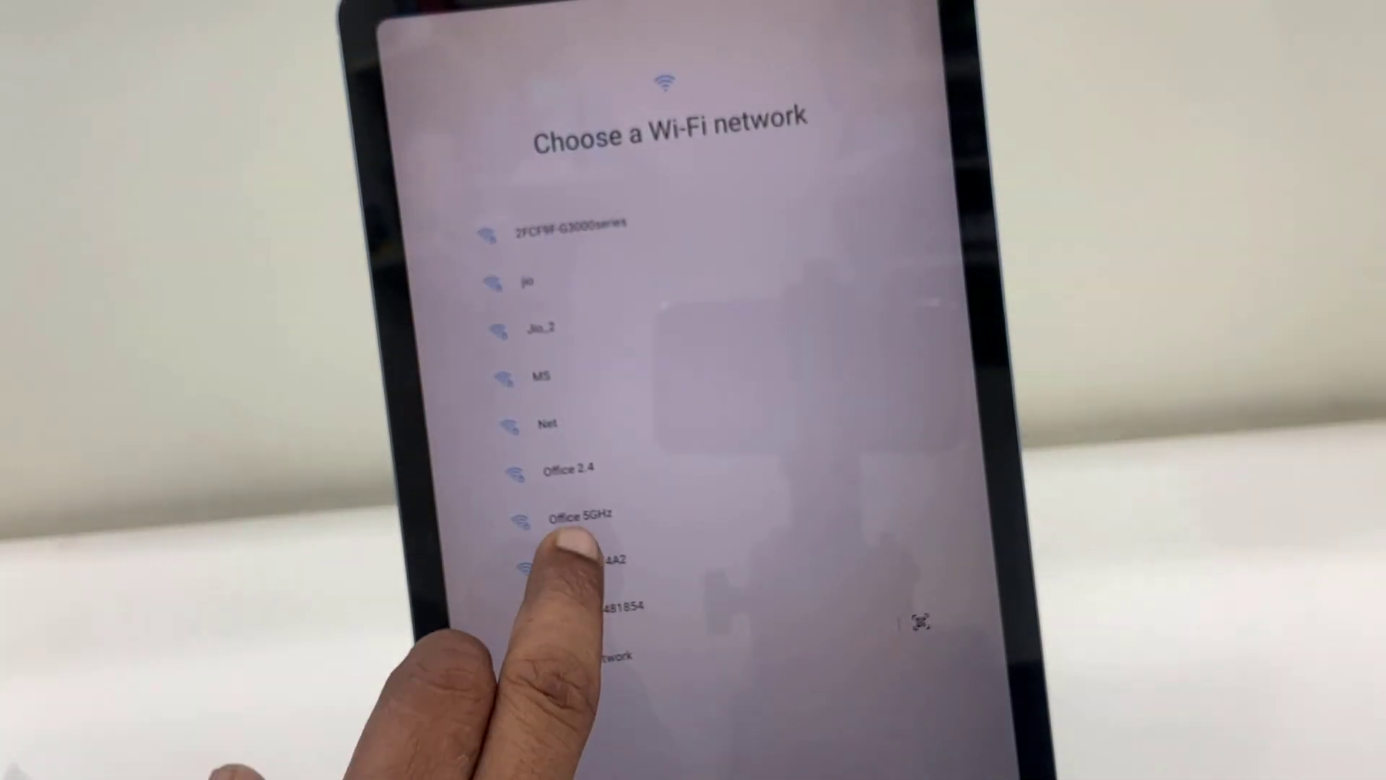
click(574, 516)
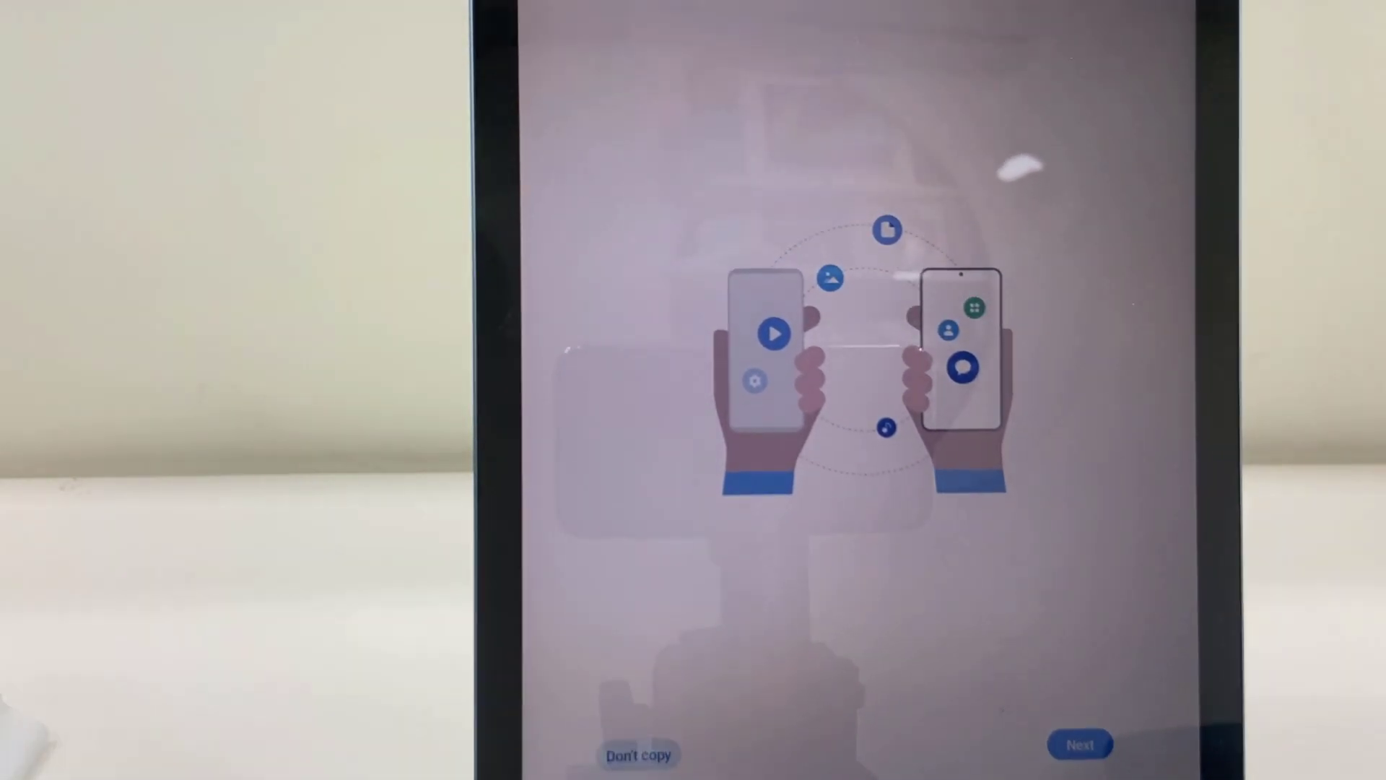
Choose Don't copy to skip bringing data from another device.
click(1077, 744)
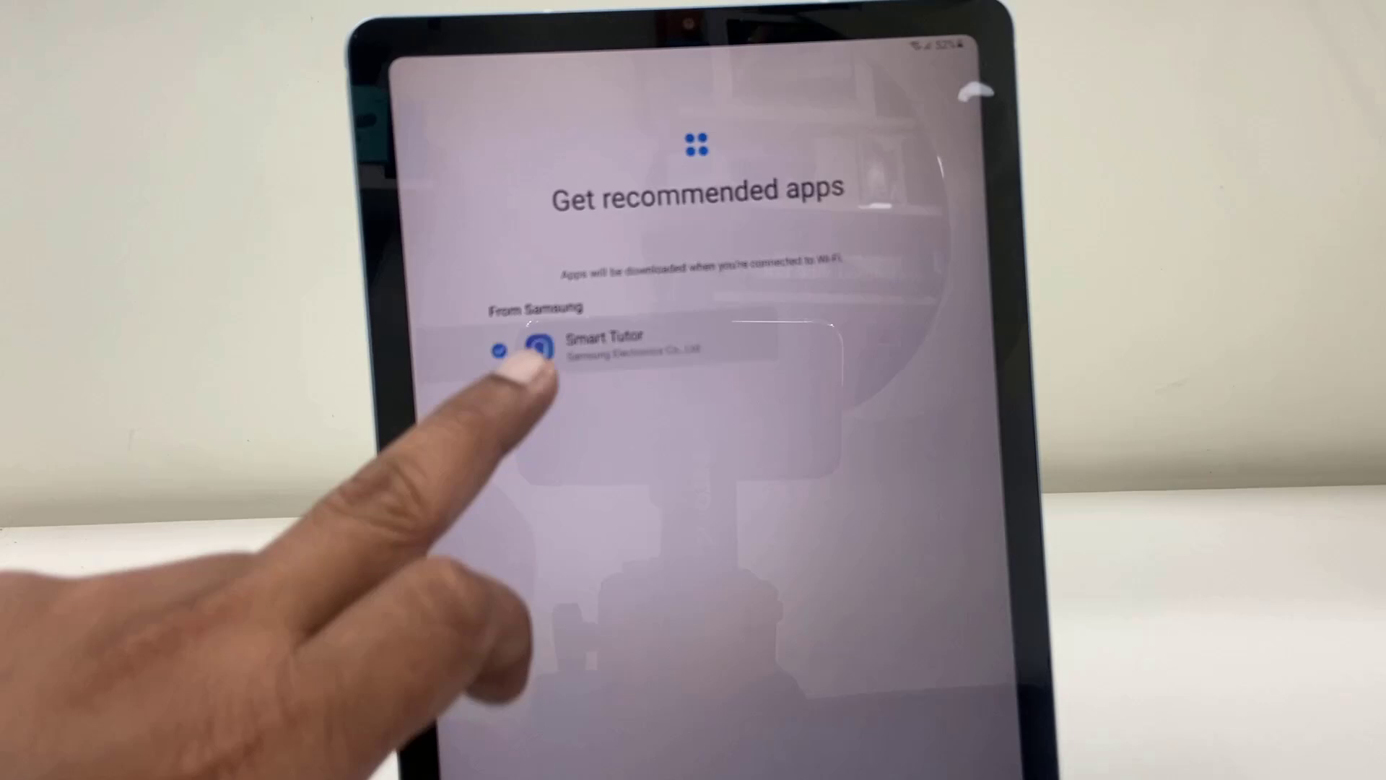
Toggle the Smart Tutor recommended app before moving to Samsung account sign-in.
click(608, 344)
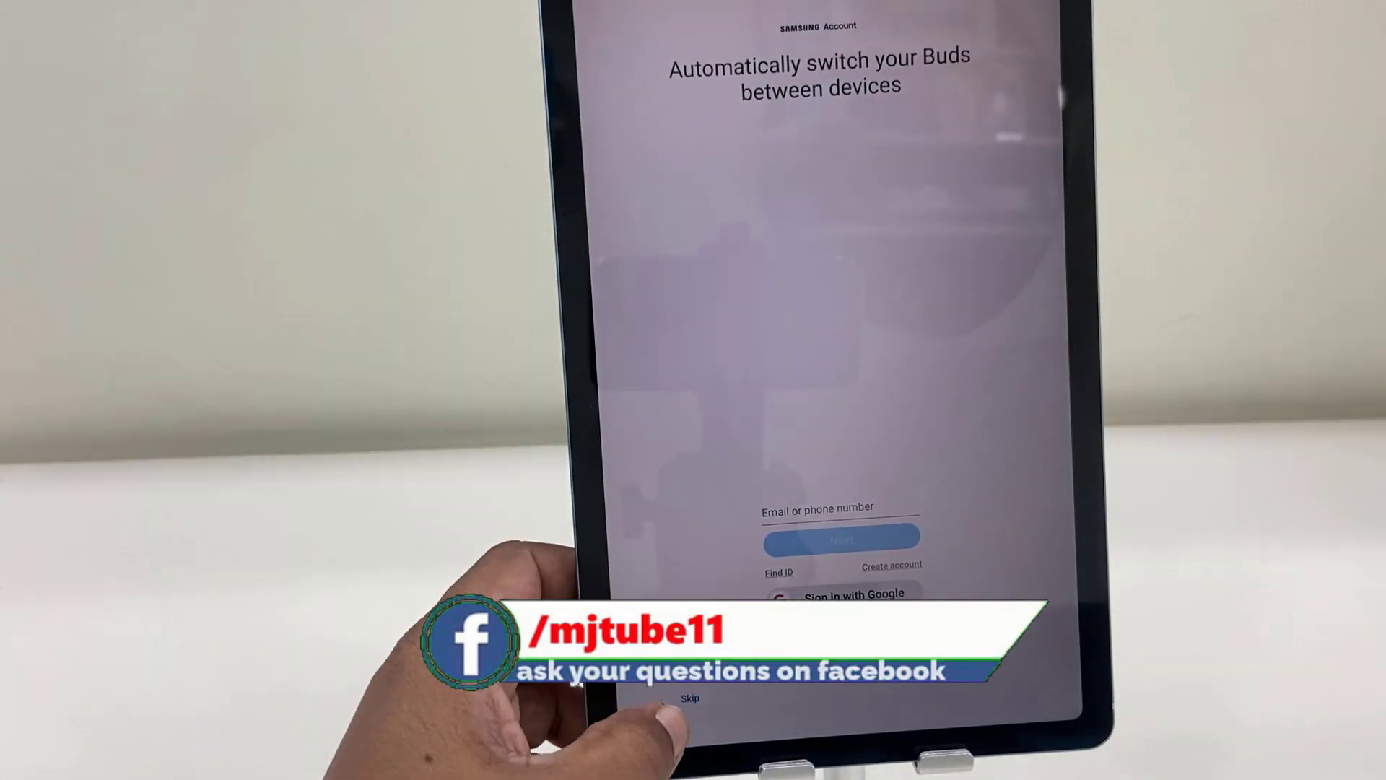
Skip Samsung account sign-in and confirm the skip in the dialog.
click(688, 694)
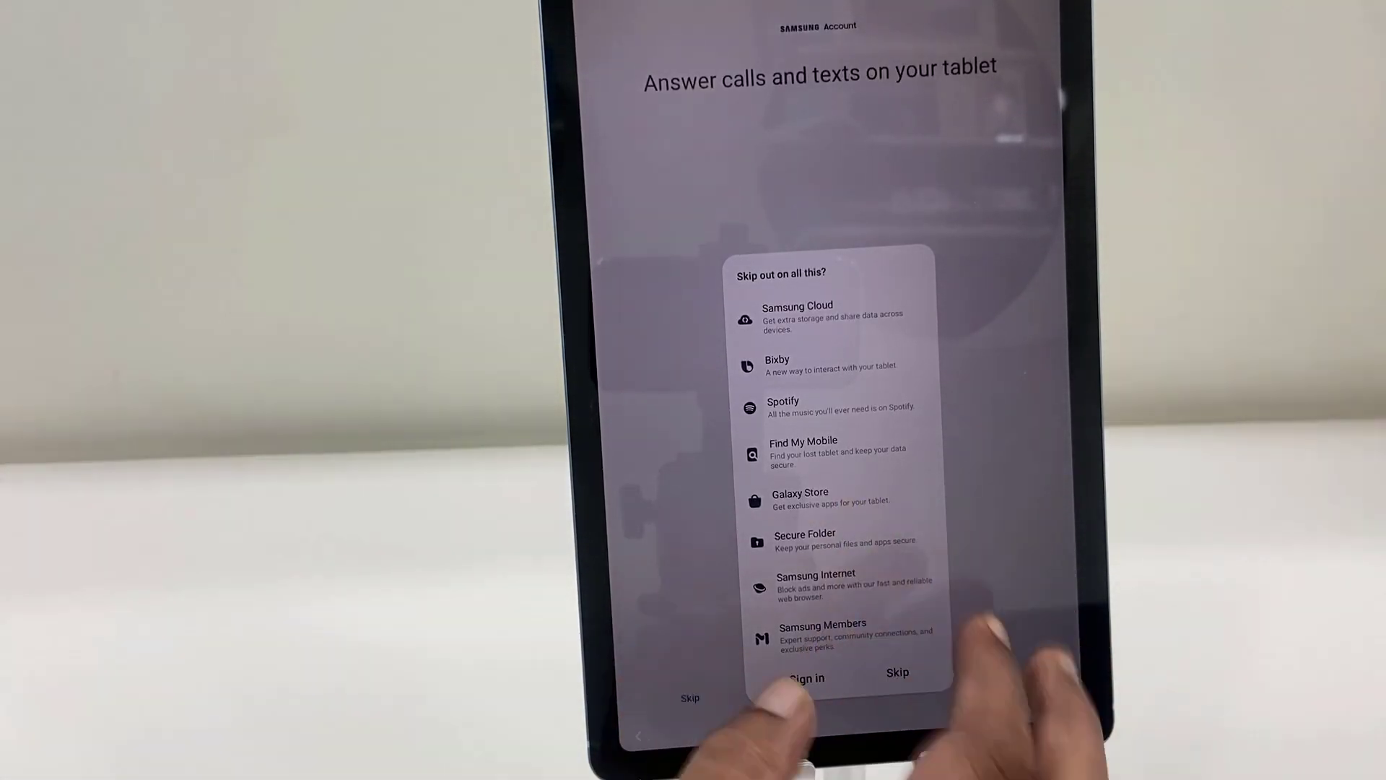
click(807, 673)
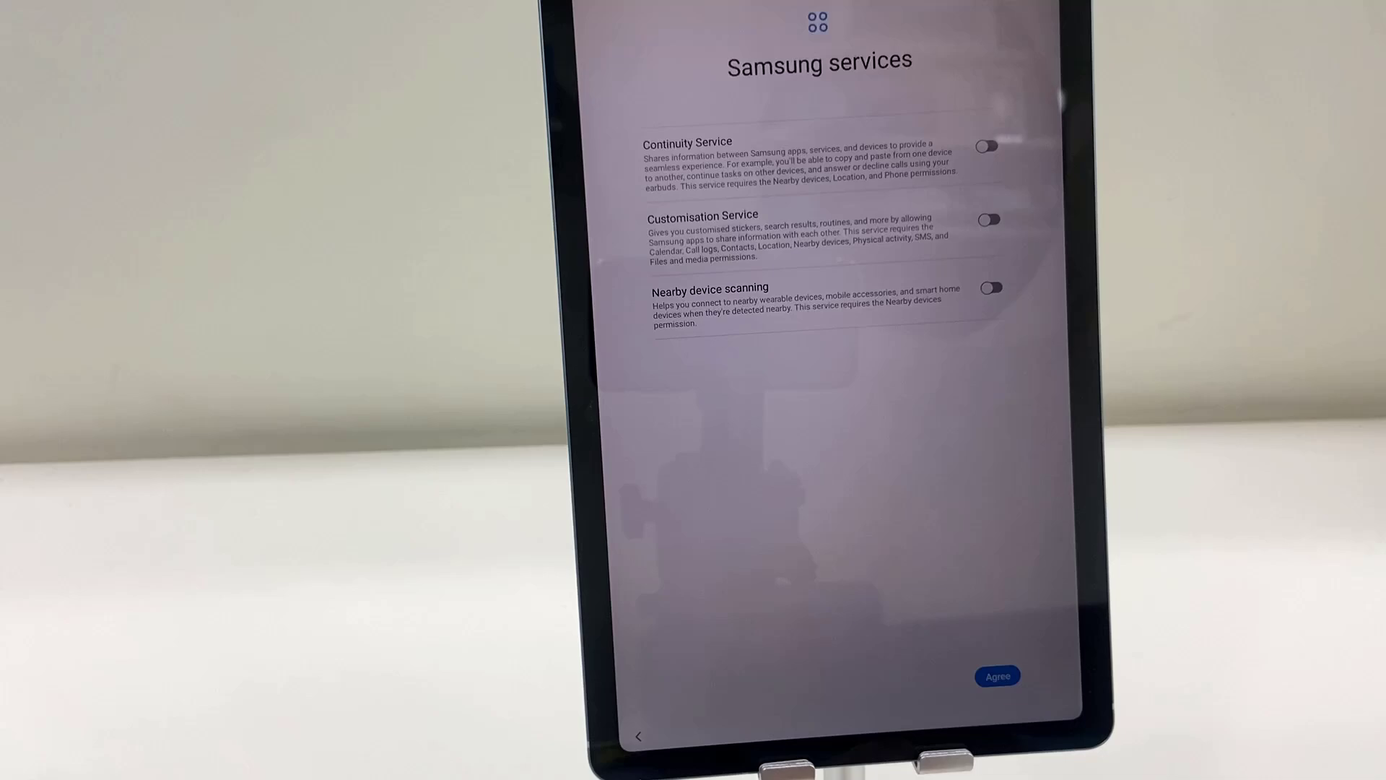
Agree to the Samsung services terms to reach the display preference choice.
click(996, 673)
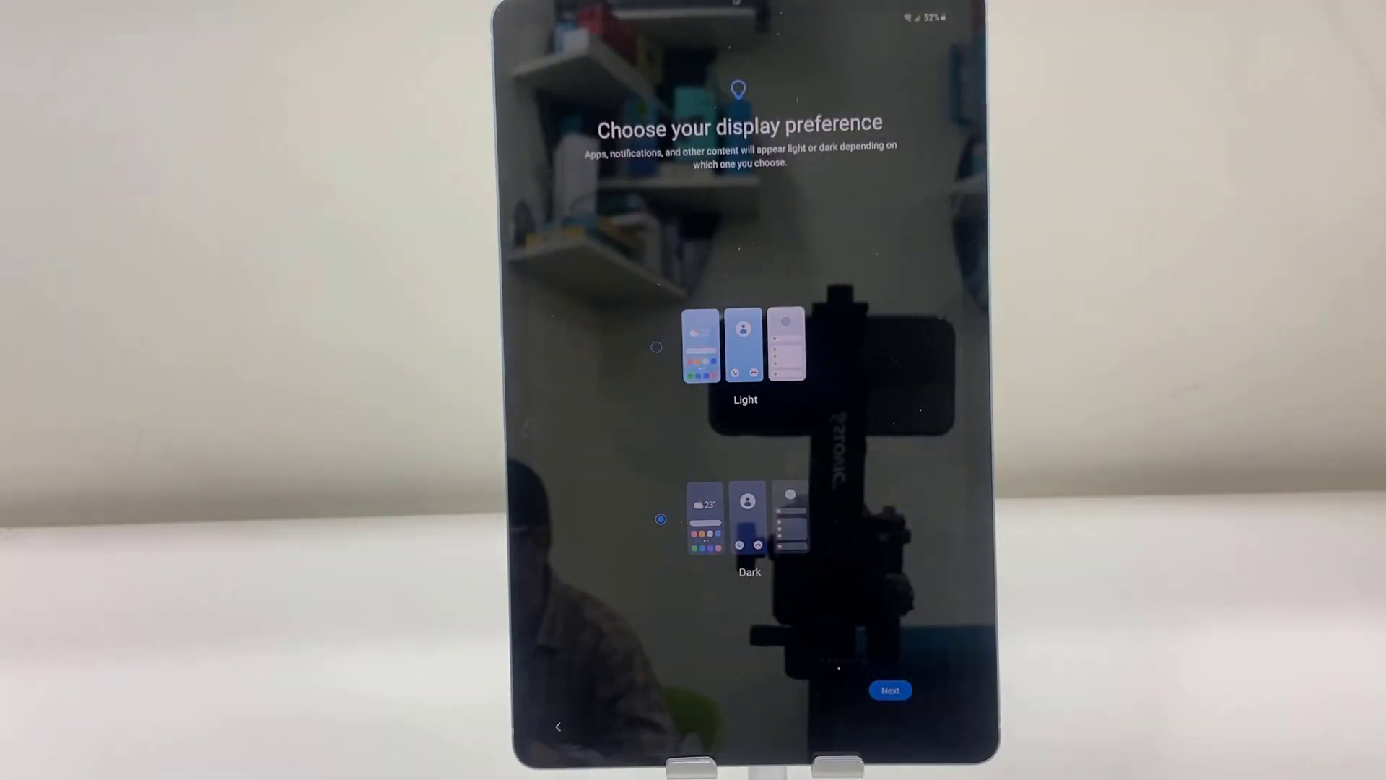
Preview Dark then settle on the Light display theme and continue.
click(657, 346)
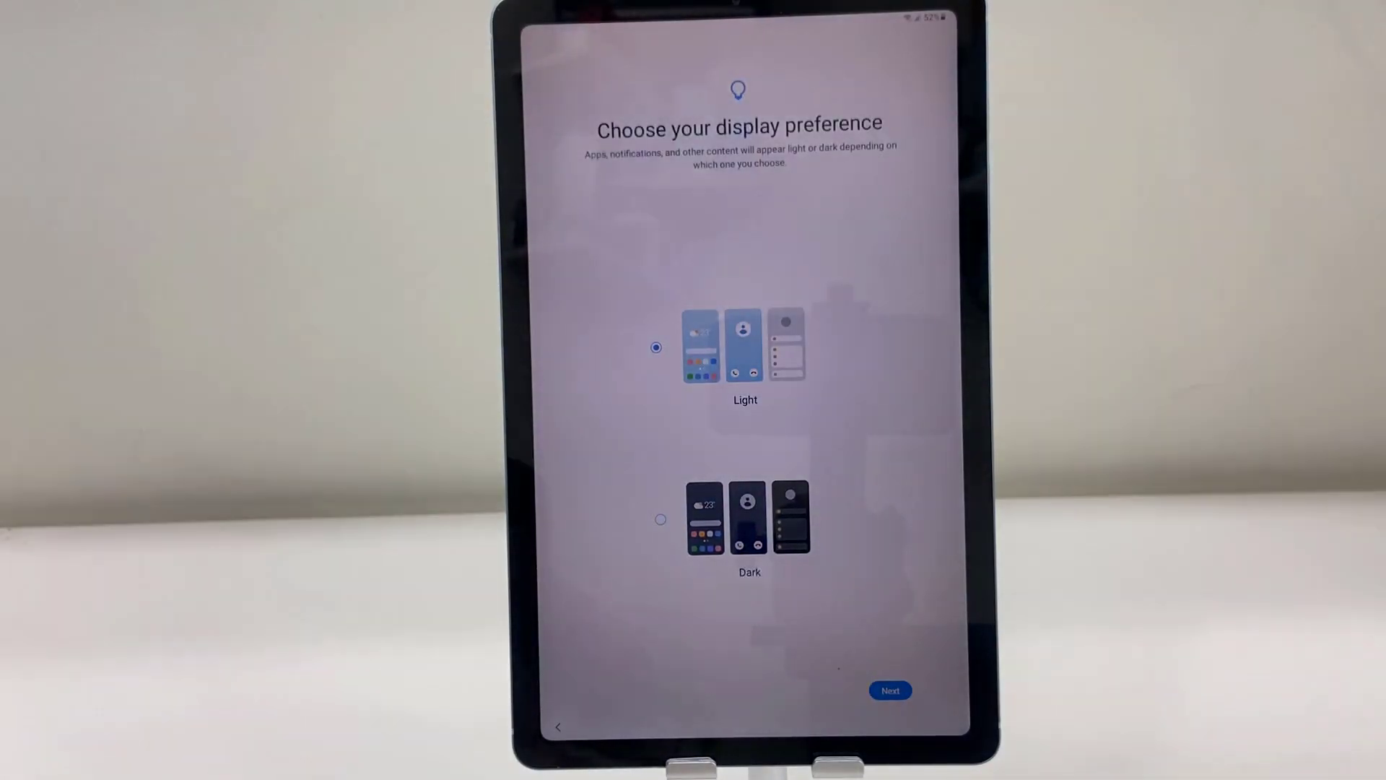
click(661, 519)
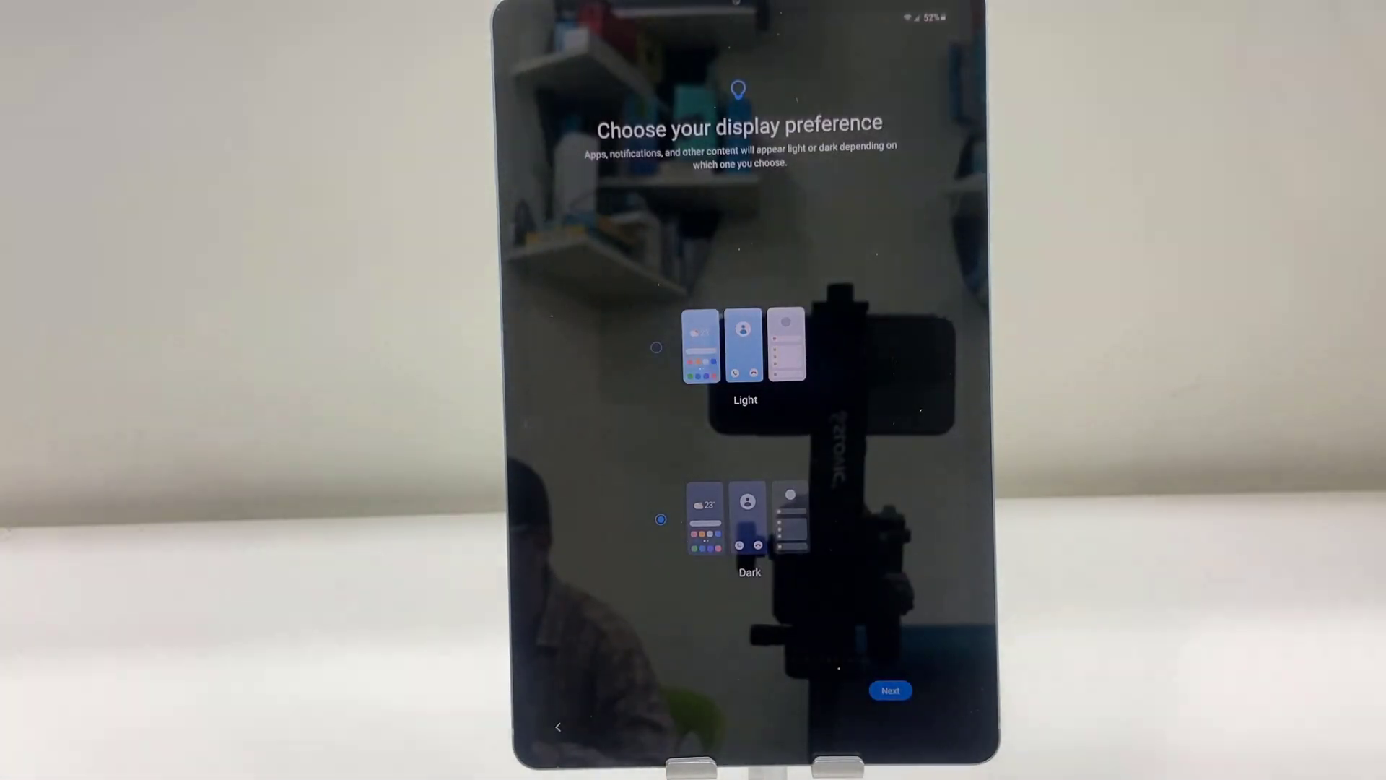
click(656, 347)
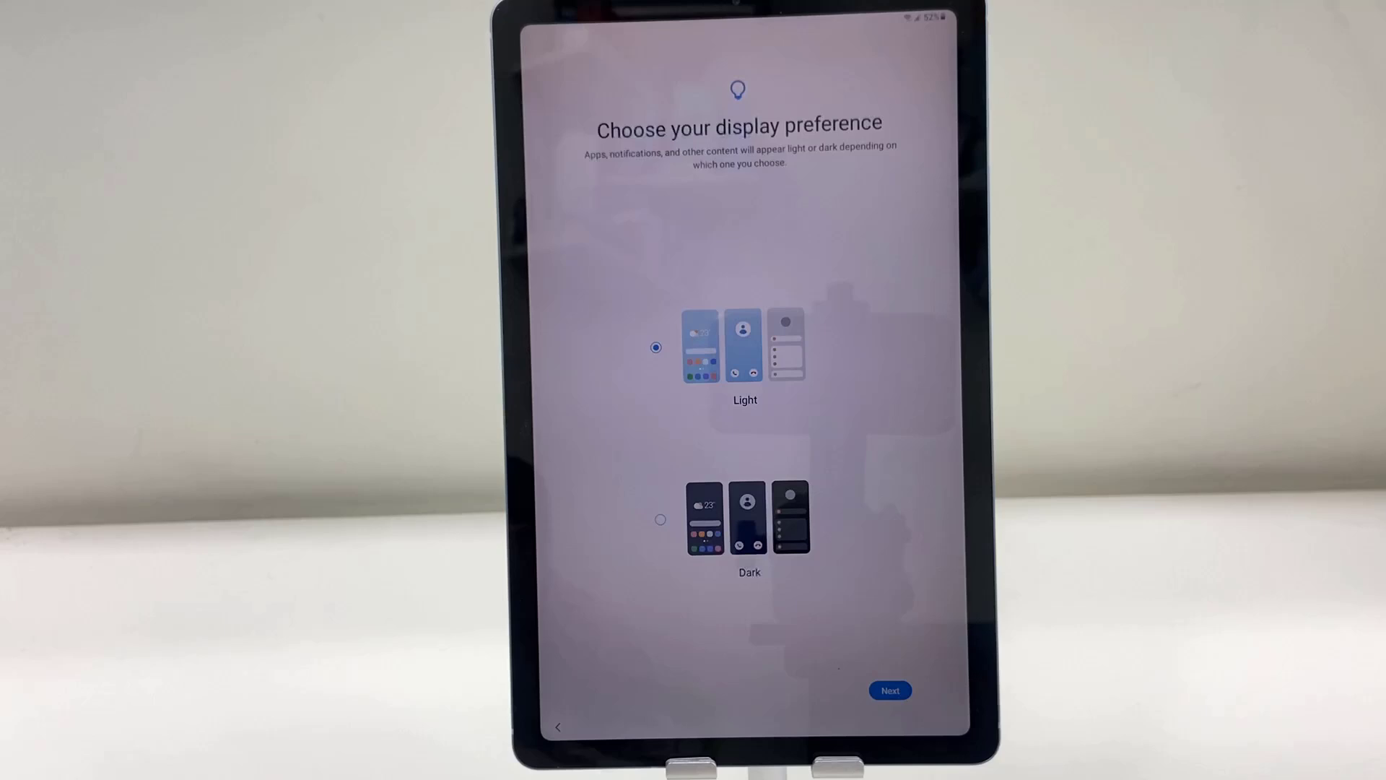
click(889, 689)
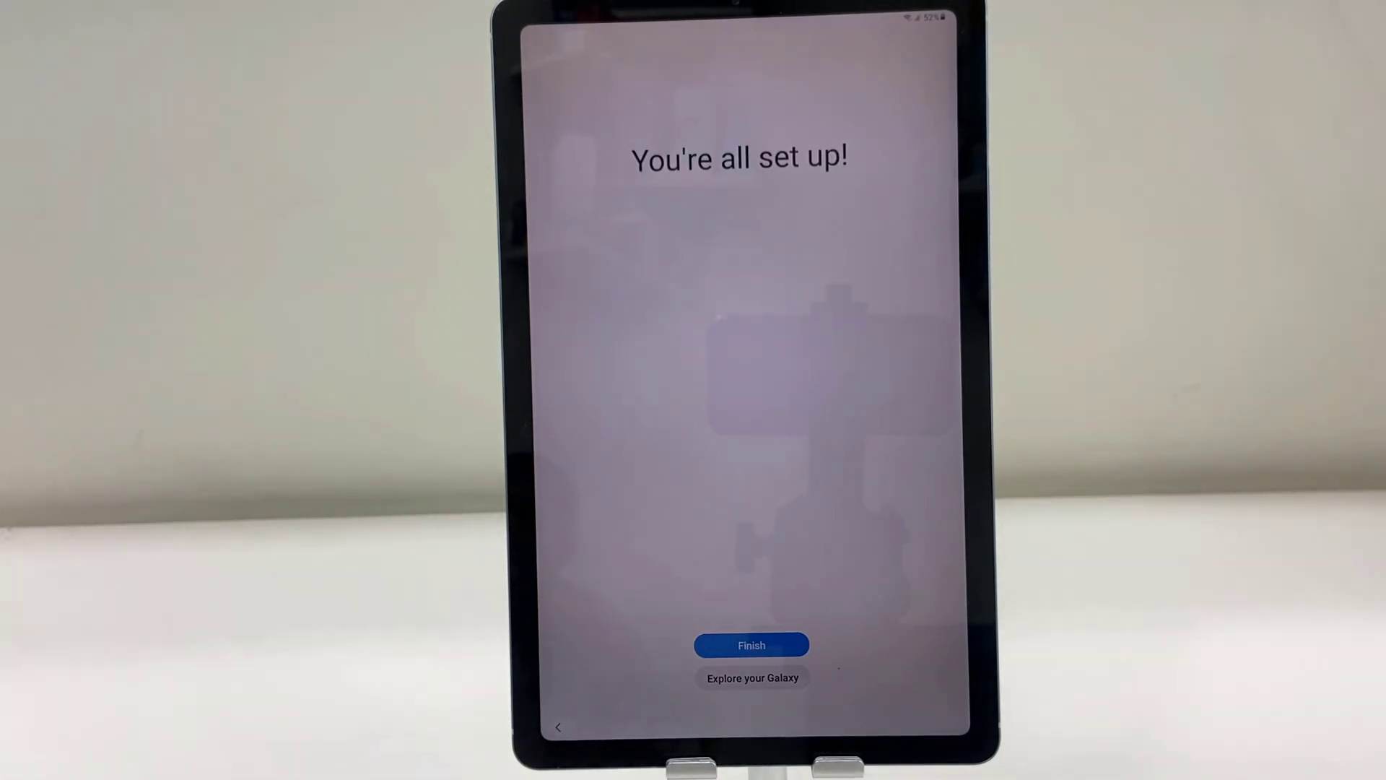
Finish the wizard to the home screen, then pull down quick settings and notifications.
click(751, 646)
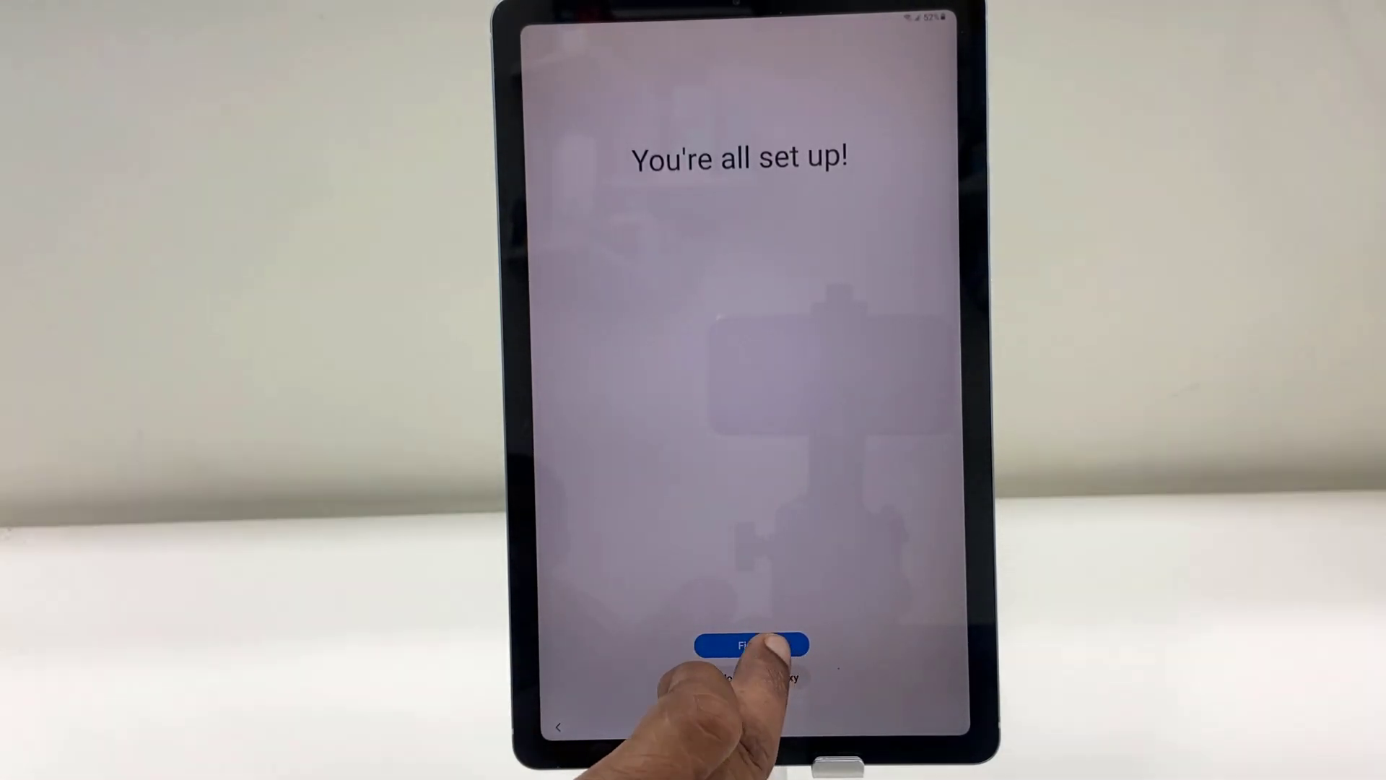
click(755, 644)
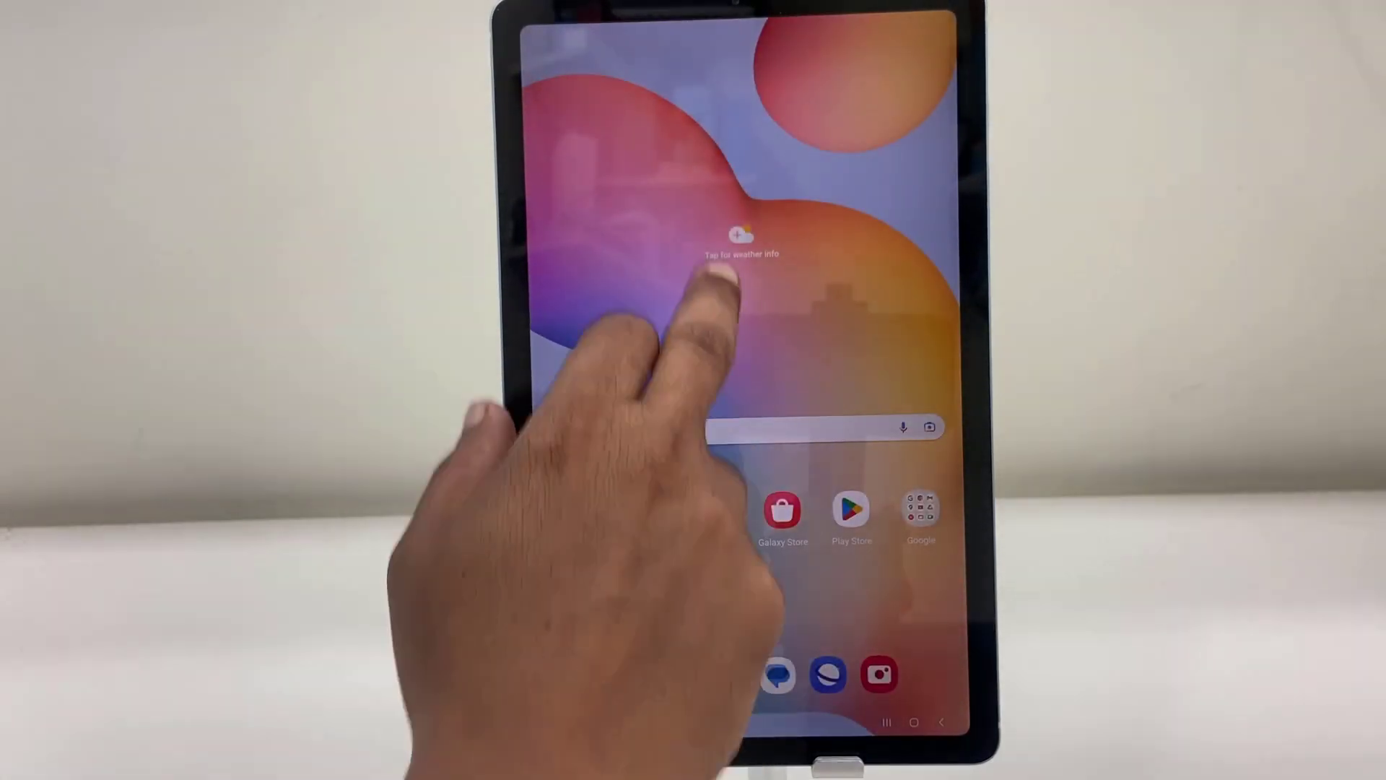
drag(743, 26, 742, 354)
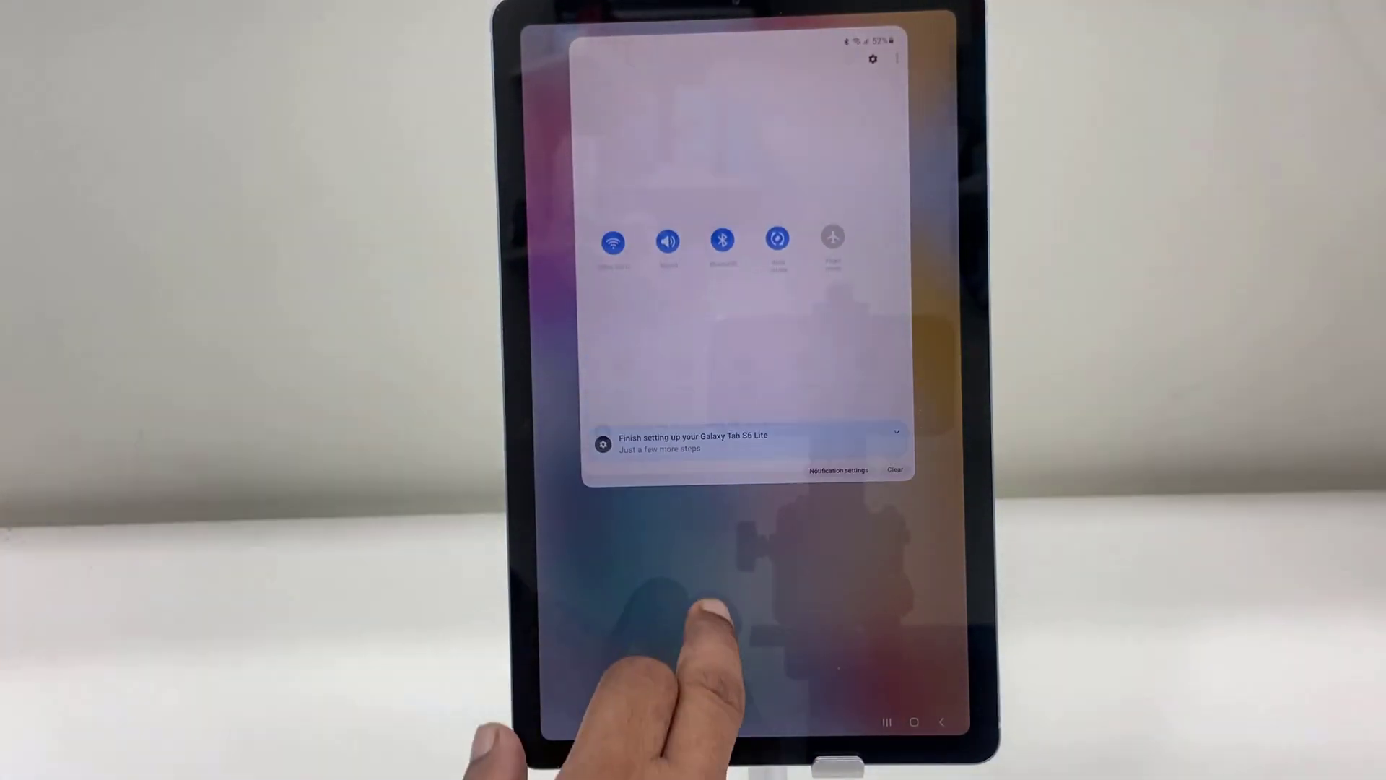